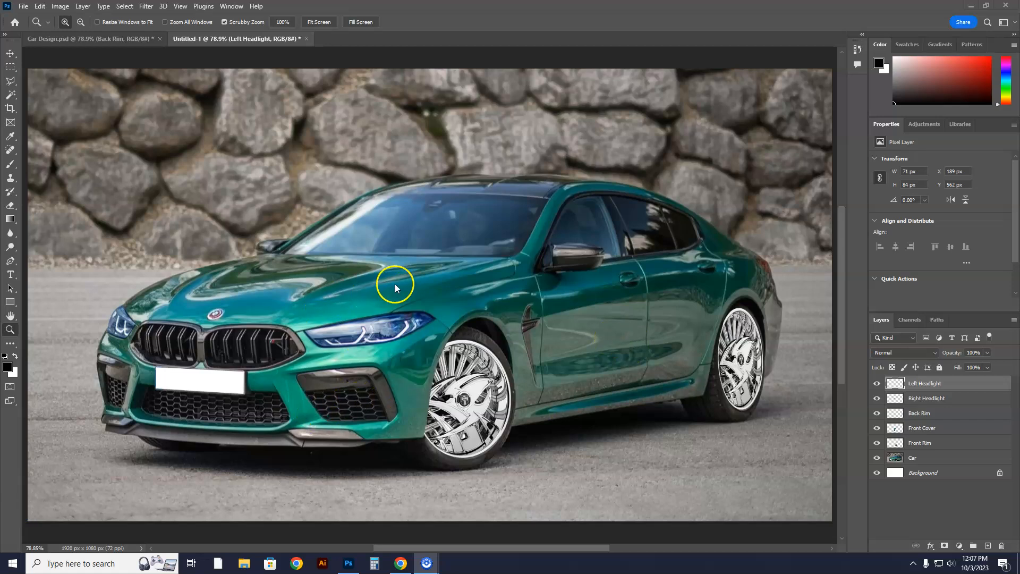
{"action": "mouse_move", "coordinate": [345, 218]}
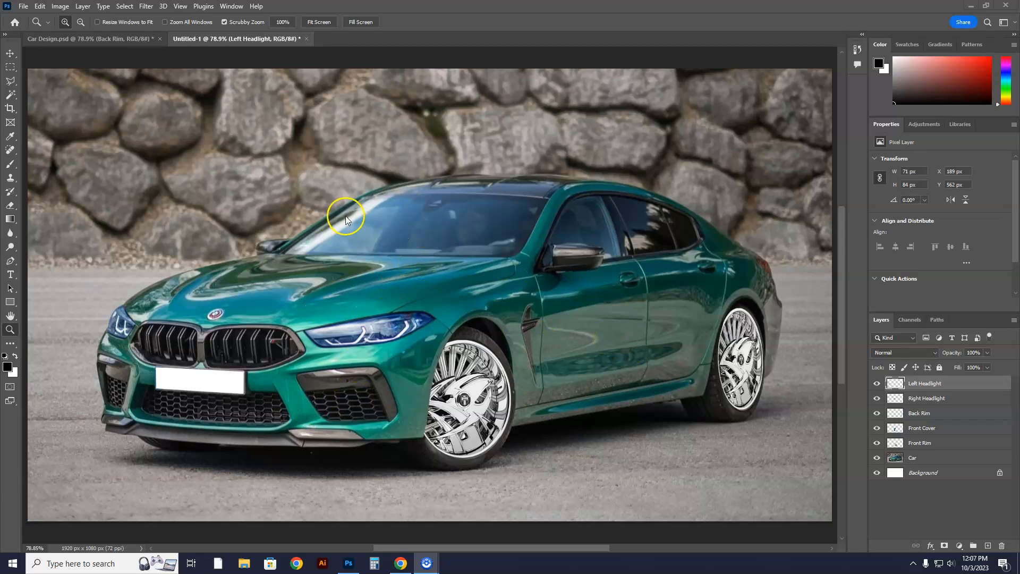
{"action": "mouse_move", "coordinate": [638, 226]}
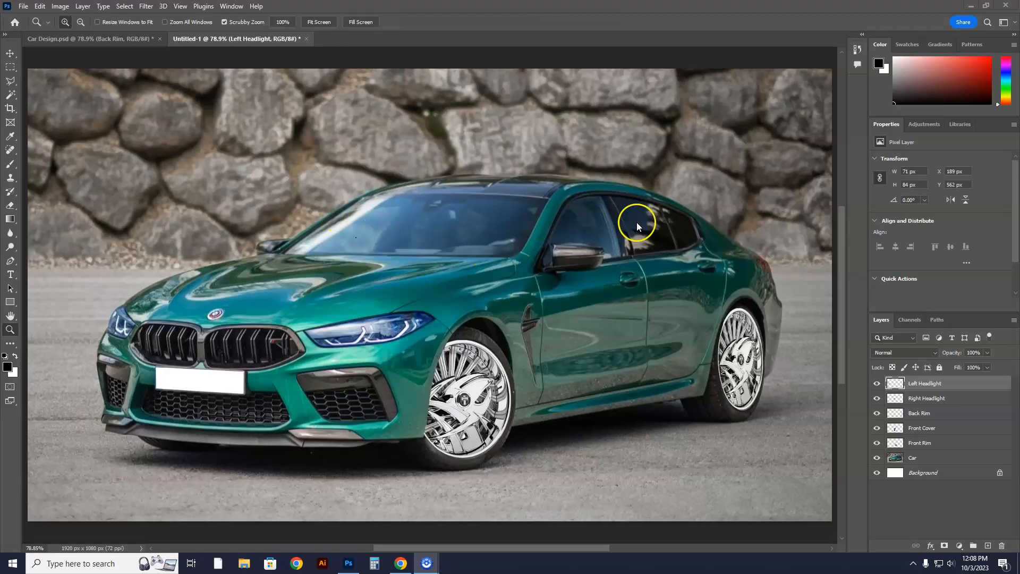
{"action": "mouse_move", "coordinate": [663, 229]}
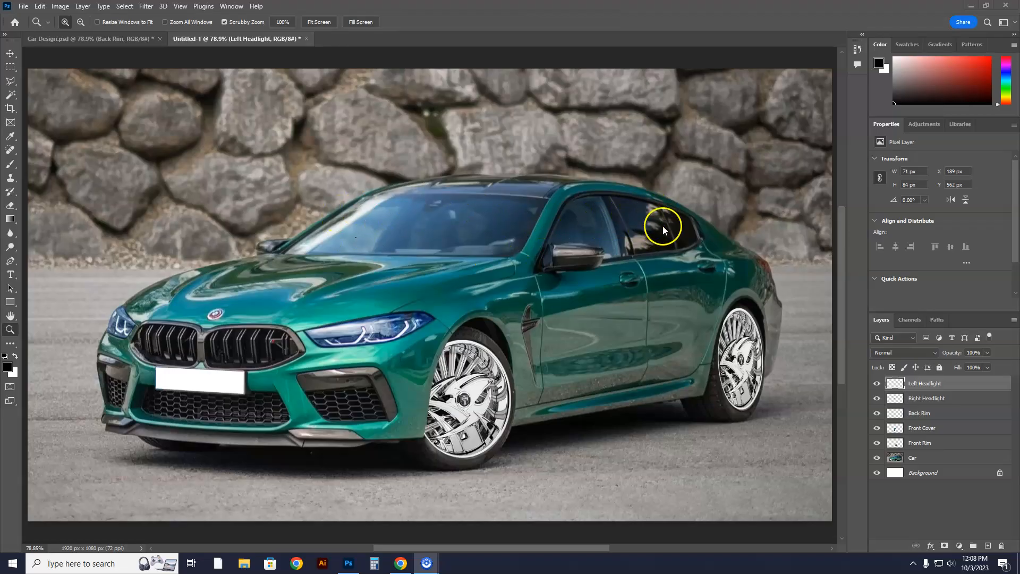
{"action": "mouse_move", "coordinate": [556, 232]}
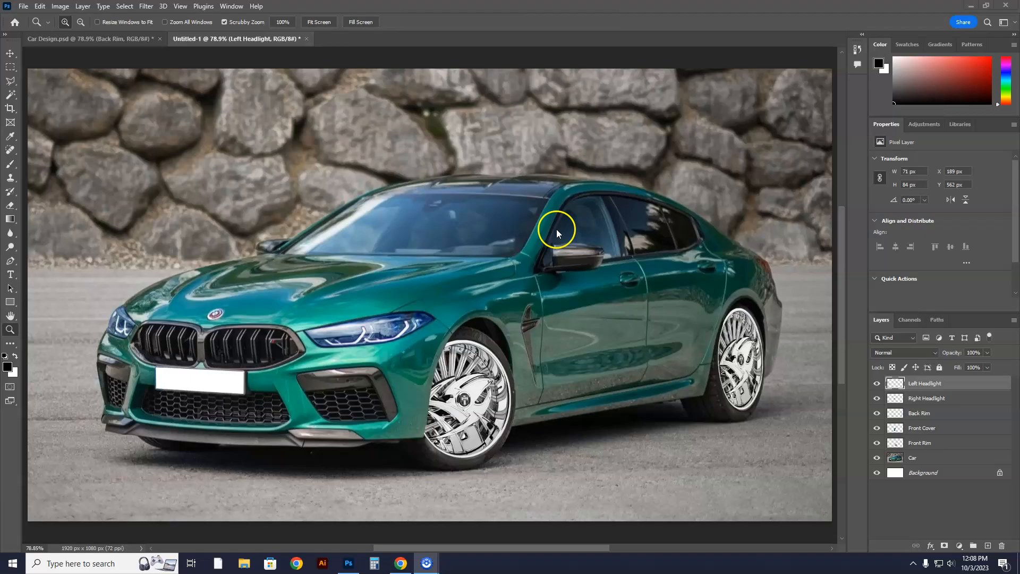
{"action": "mouse_move", "coordinate": [247, 236]}
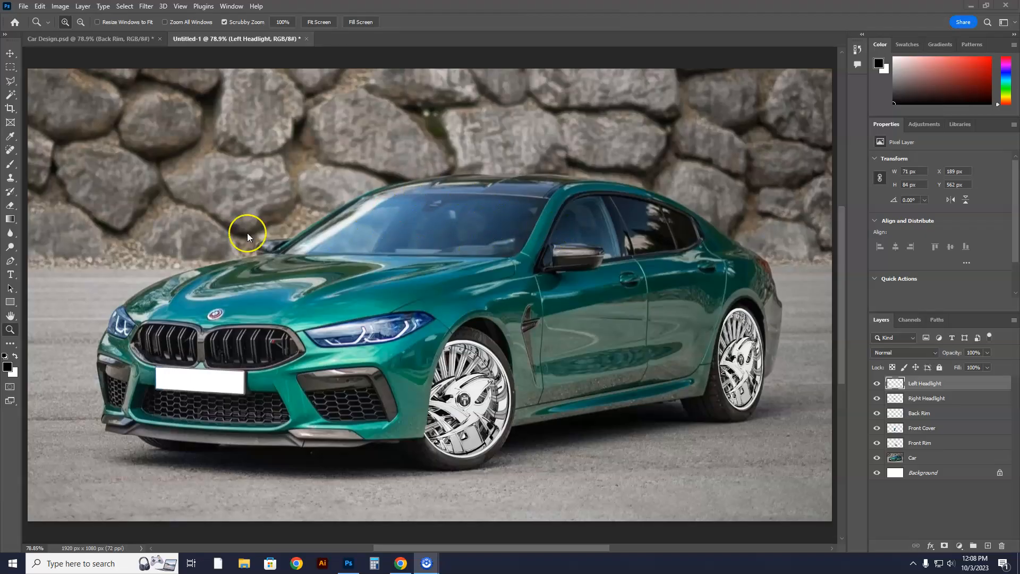
{"action": "mouse_move", "coordinate": [611, 215]}
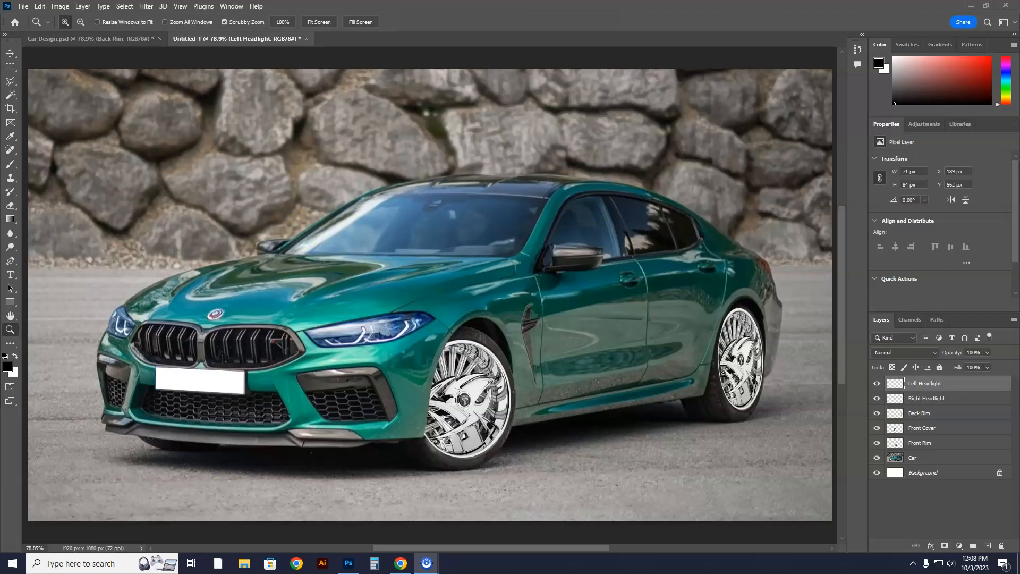
- Use the Polygonal Lasso Tool to outline the top strip of the car's windshield
{"action": "left_click", "coordinate": [11, 80]}
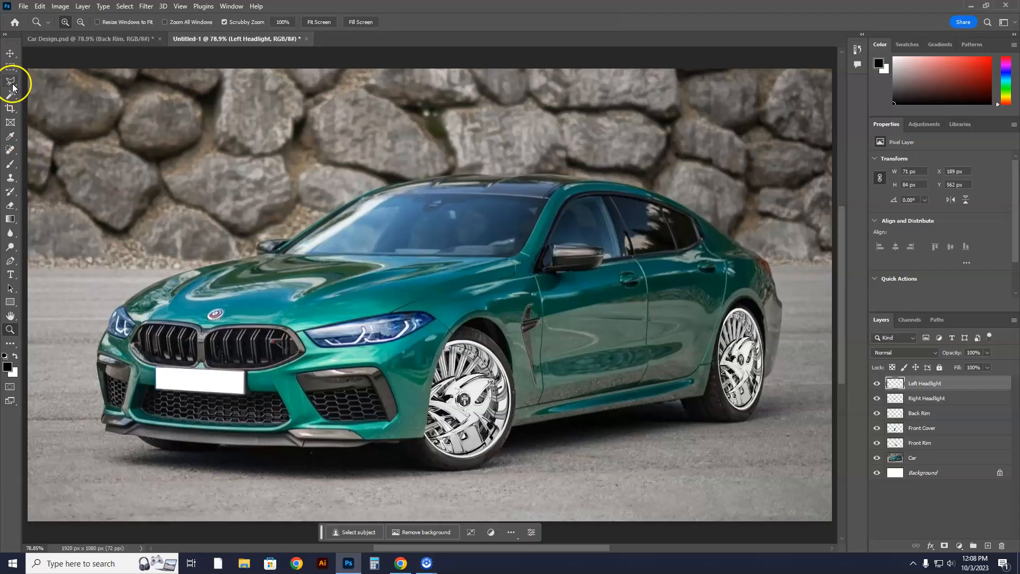
{"action": "left_click", "coordinate": [10, 65]}
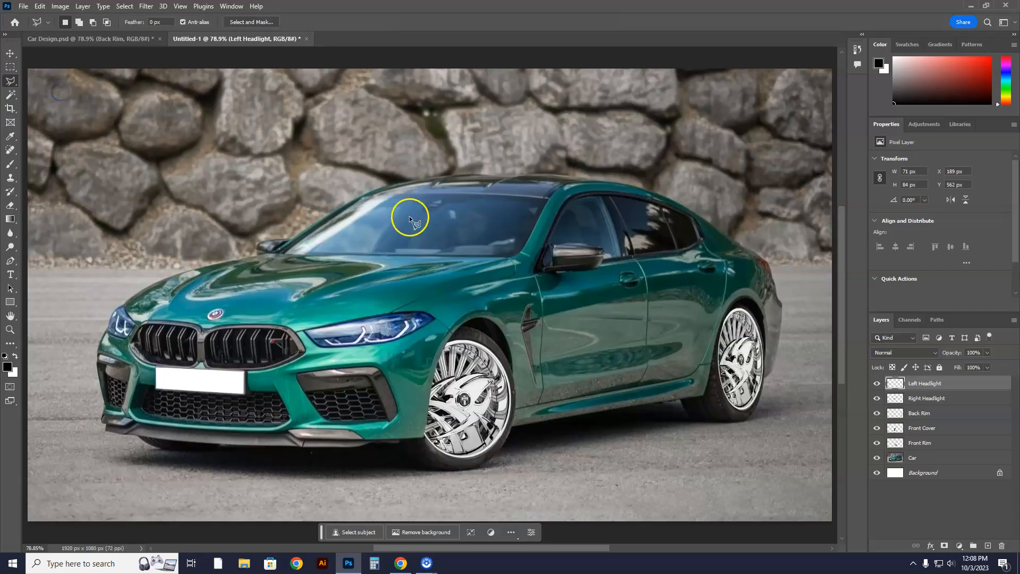
{"action": "mouse_move", "coordinate": [318, 231]}
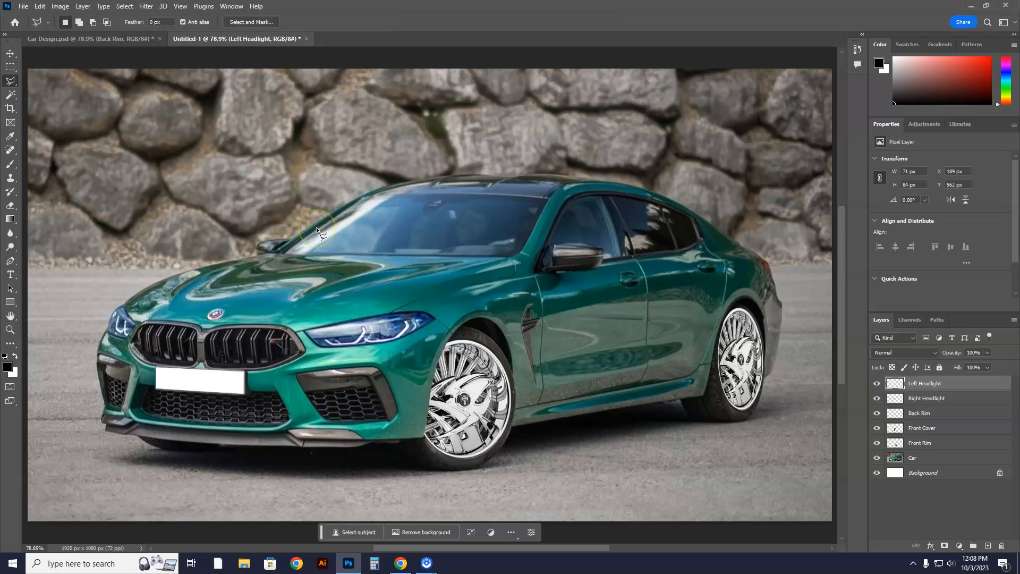
{"action": "left_click_drag", "start_coordinate": [318, 231], "coordinate": [490, 238]}
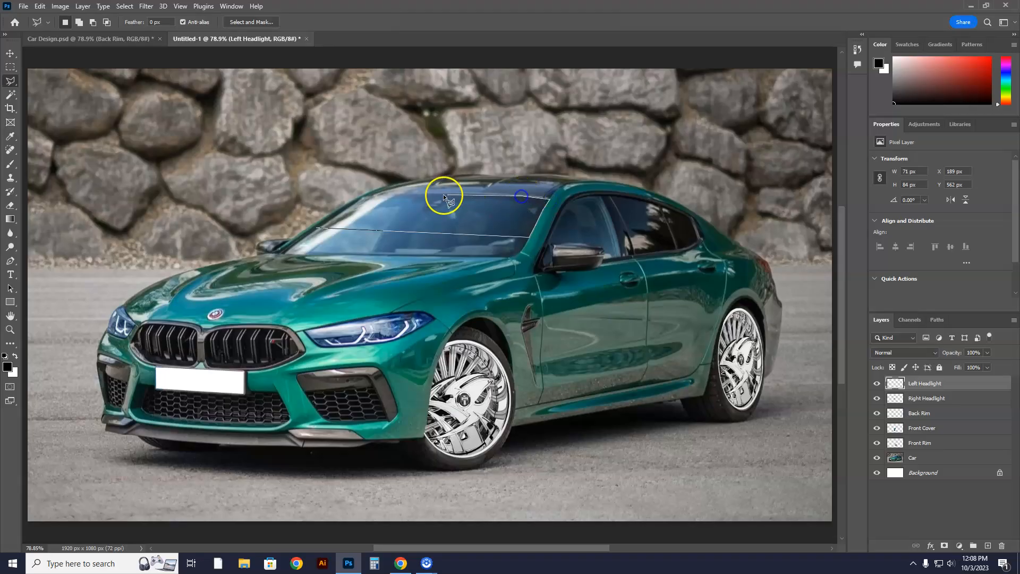
{"action": "mouse_move", "coordinate": [374, 195]}
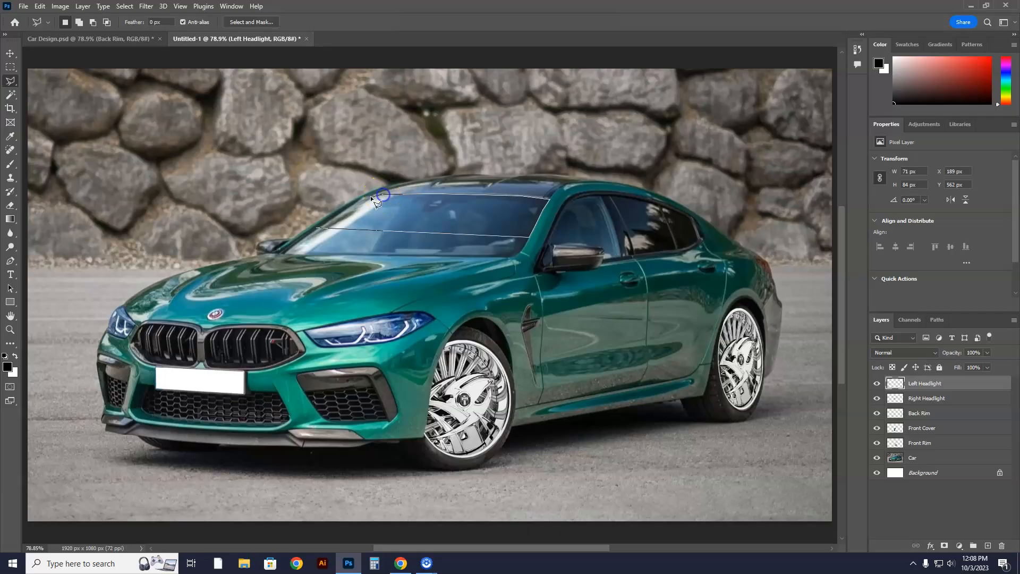
{"action": "mouse_move", "coordinate": [318, 226]}
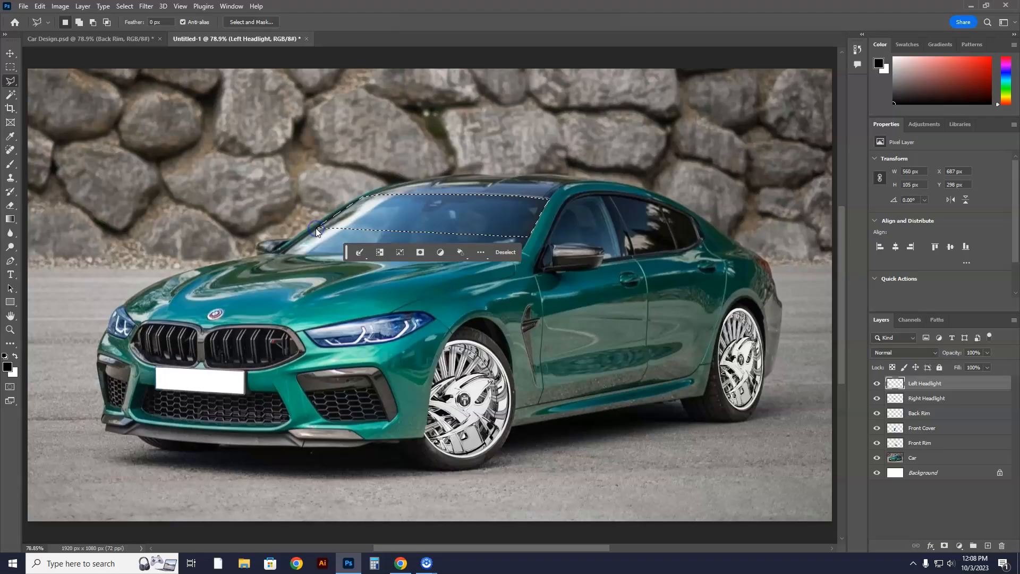
- Copy the windshield strip from the Car layer and paste it in place as Layer 1
{"action": "left_click", "coordinate": [913, 457]}
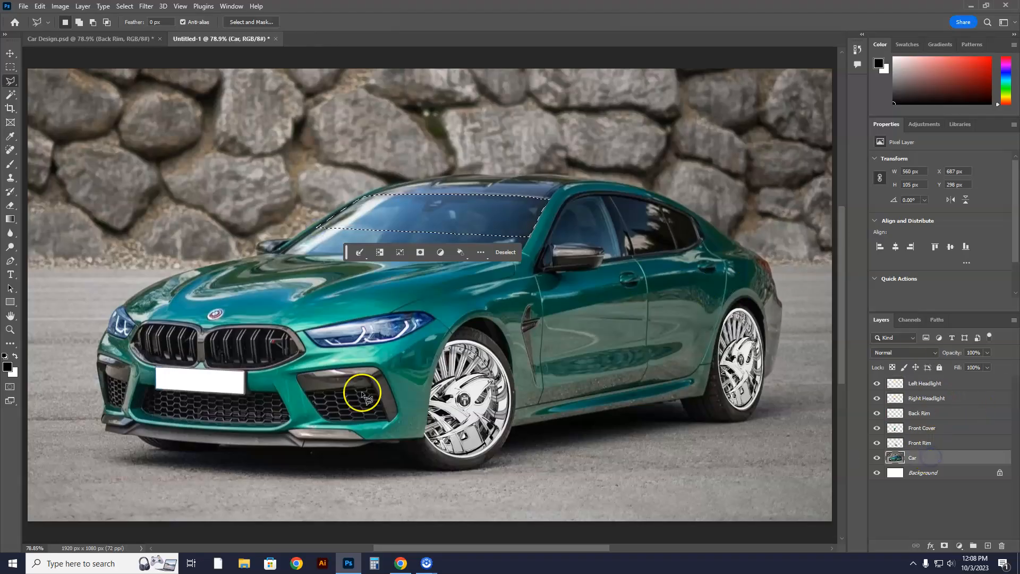
{"action": "left_click", "coordinate": [40, 6]}
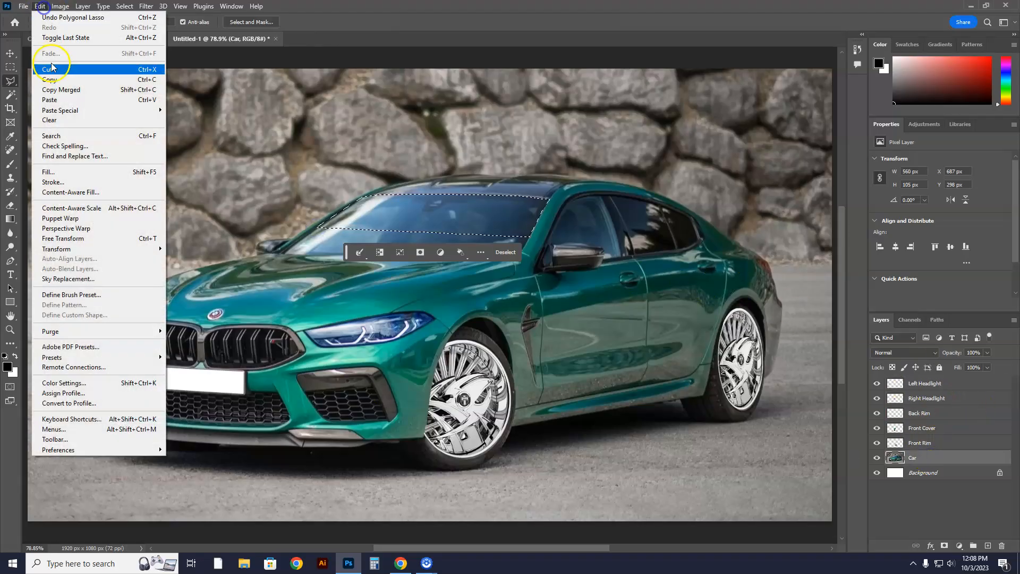
{"action": "left_click", "coordinate": [47, 69]}
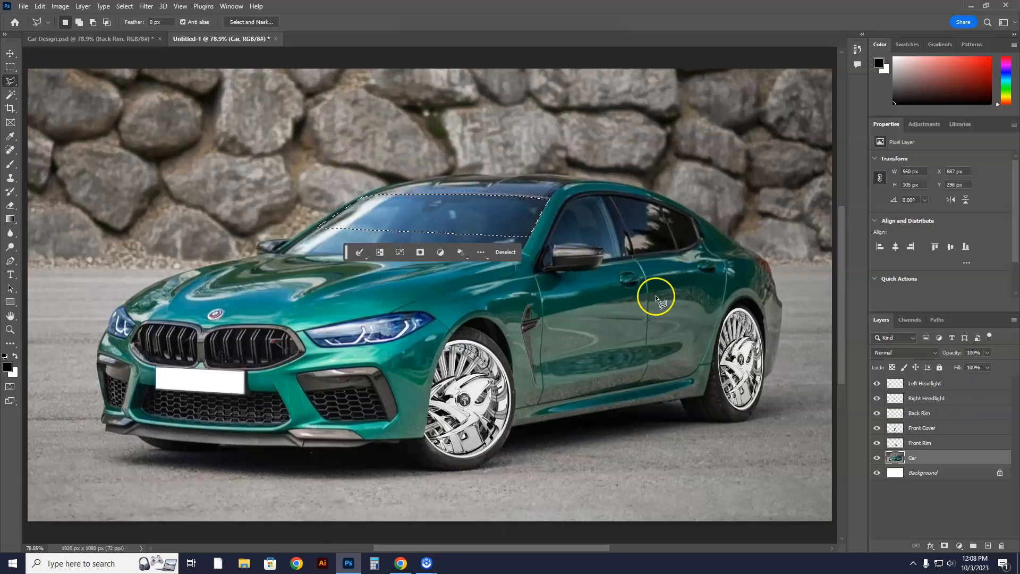
{"action": "left_click", "coordinate": [40, 5]}
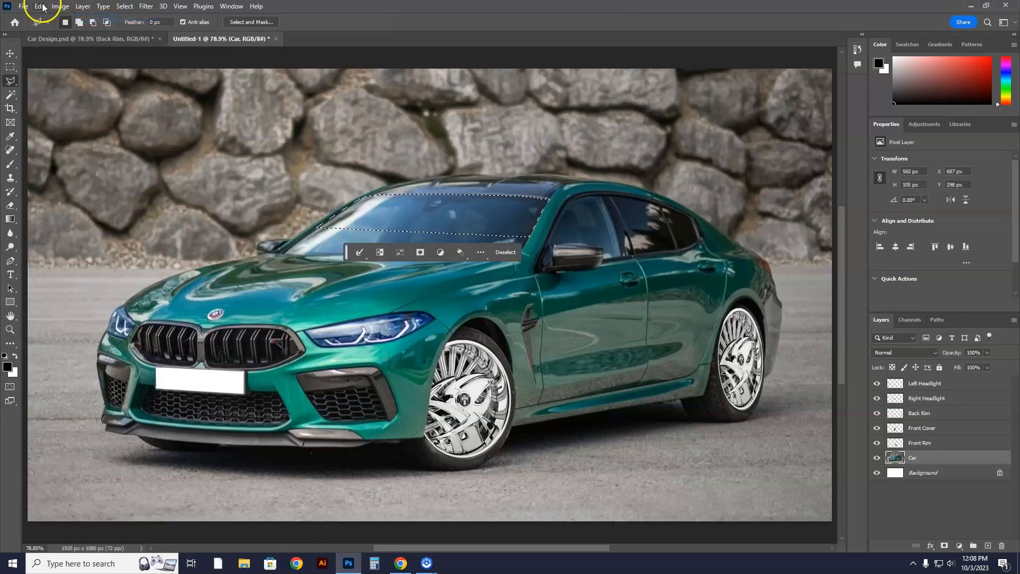
{"action": "left_click", "coordinate": [39, 5]}
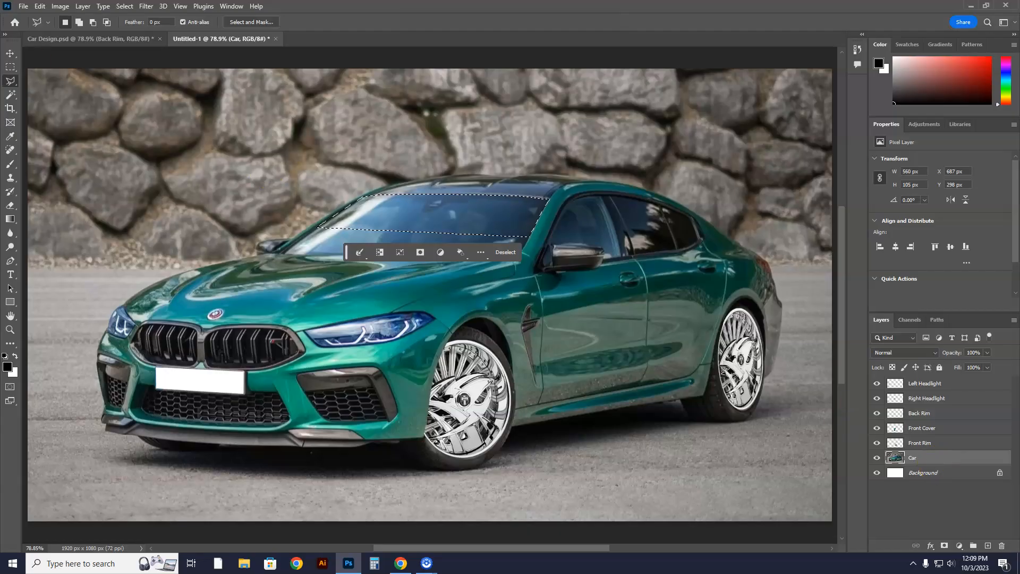
{"action": "left_click", "coordinate": [40, 6]}
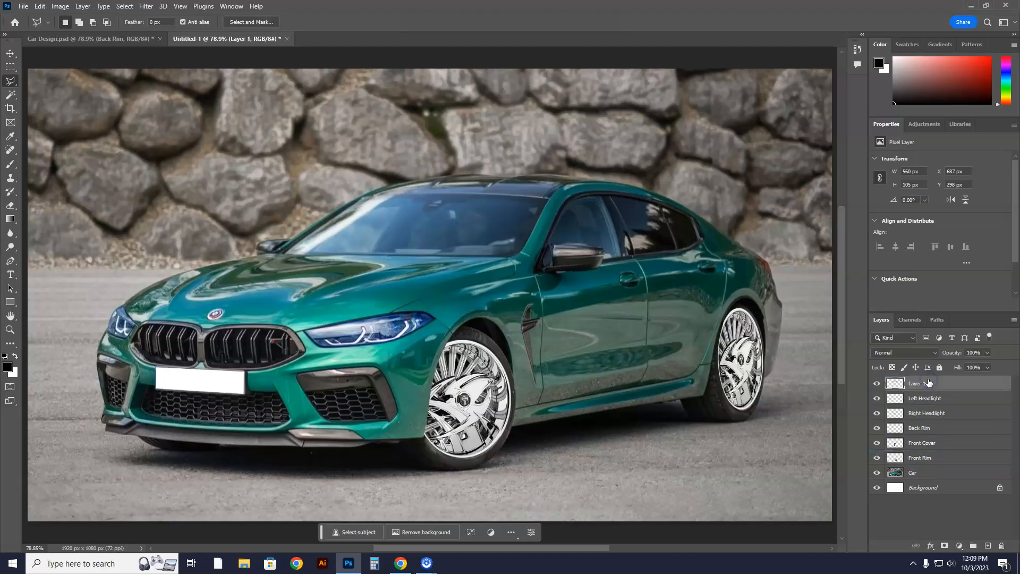
- Solo Layer 1 to check it, restore all layers, and rename it Window Tint
{"action": "left_click", "coordinate": [876, 487]}
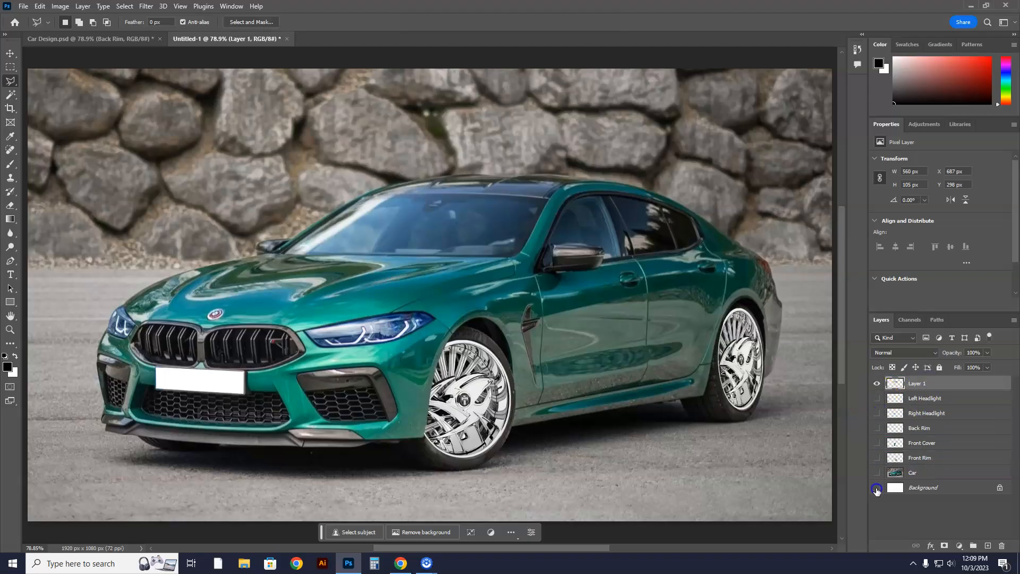
{"action": "left_click", "coordinate": [877, 487]}
{"action": "type", "text": "Window Tint"}
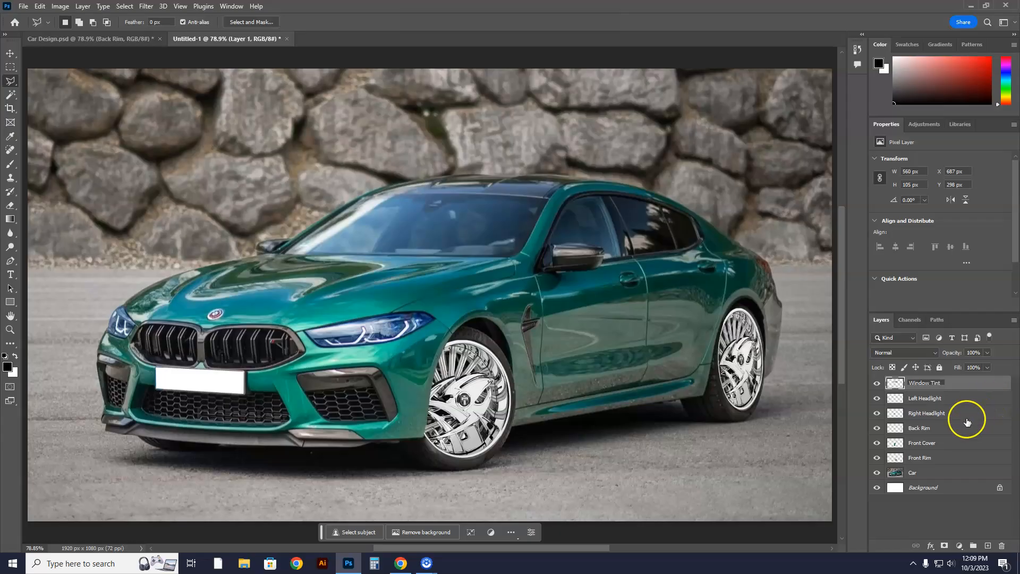
{"action": "left_click", "coordinate": [924, 383]}
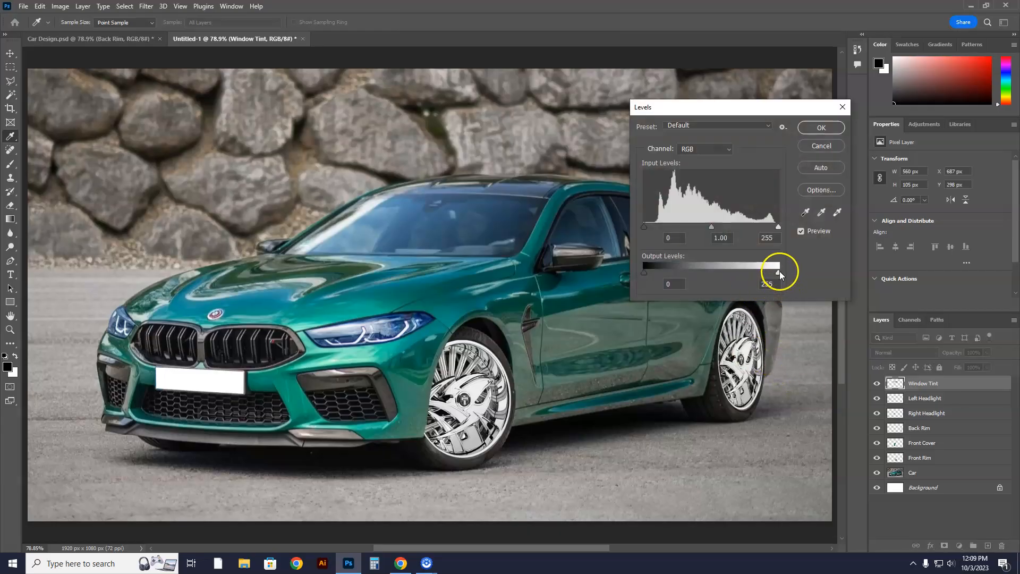
- Set the Window Tint Levels output white slider to 154 and apply it
{"action": "left_click_drag", "start_coordinate": [778, 271], "coordinate": [698, 272]}
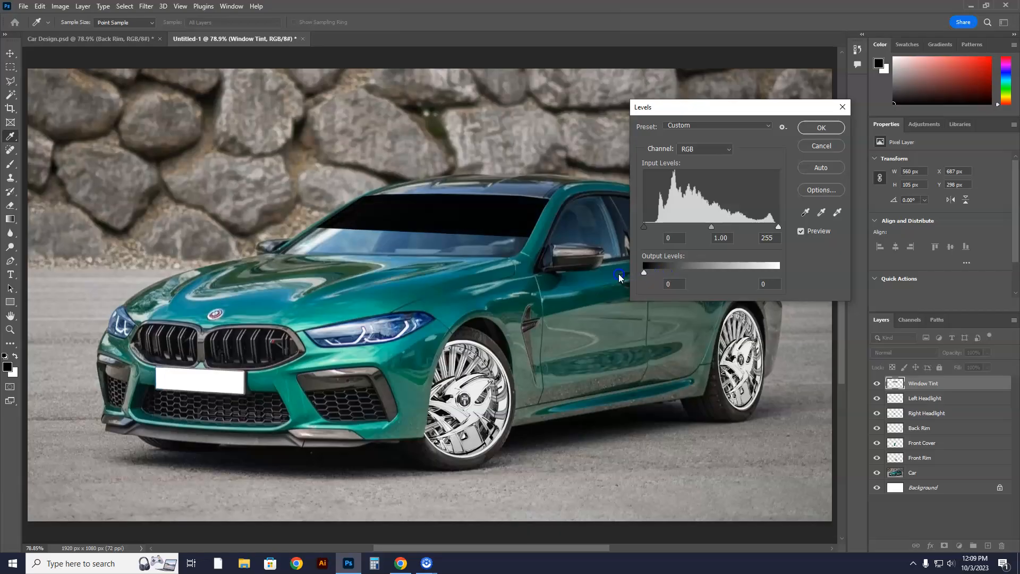
{"action": "left_click_drag", "start_coordinate": [644, 273], "coordinate": [660, 273]}
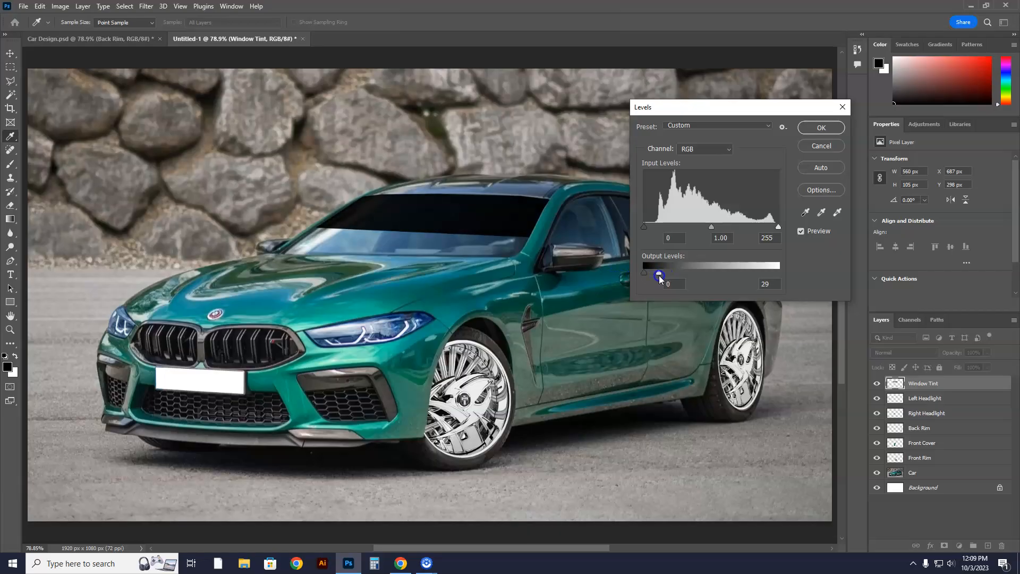
{"action": "left_click_drag", "start_coordinate": [658, 275], "coordinate": [696, 272]}
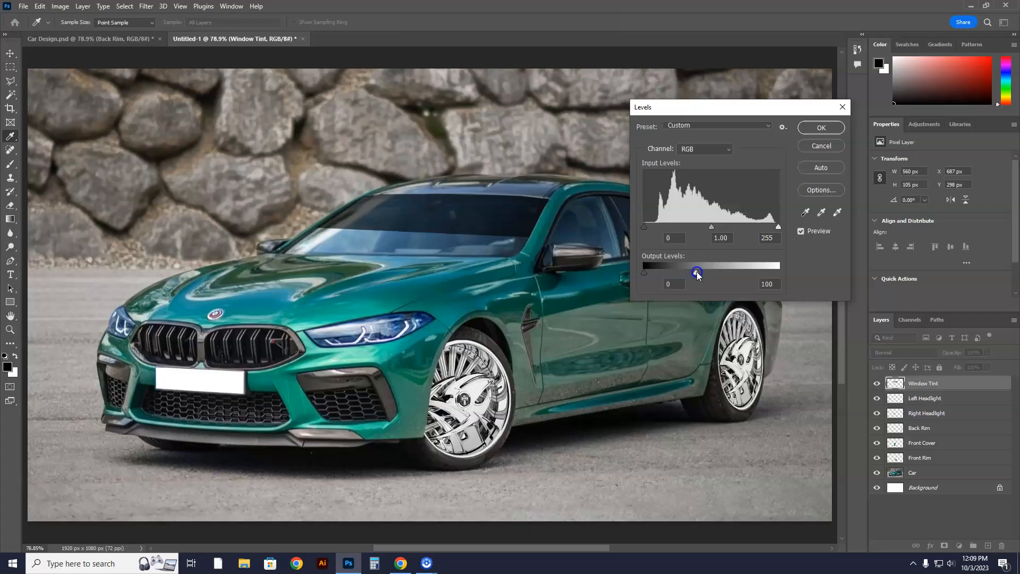
{"action": "left_click_drag", "start_coordinate": [697, 272], "coordinate": [767, 272]}
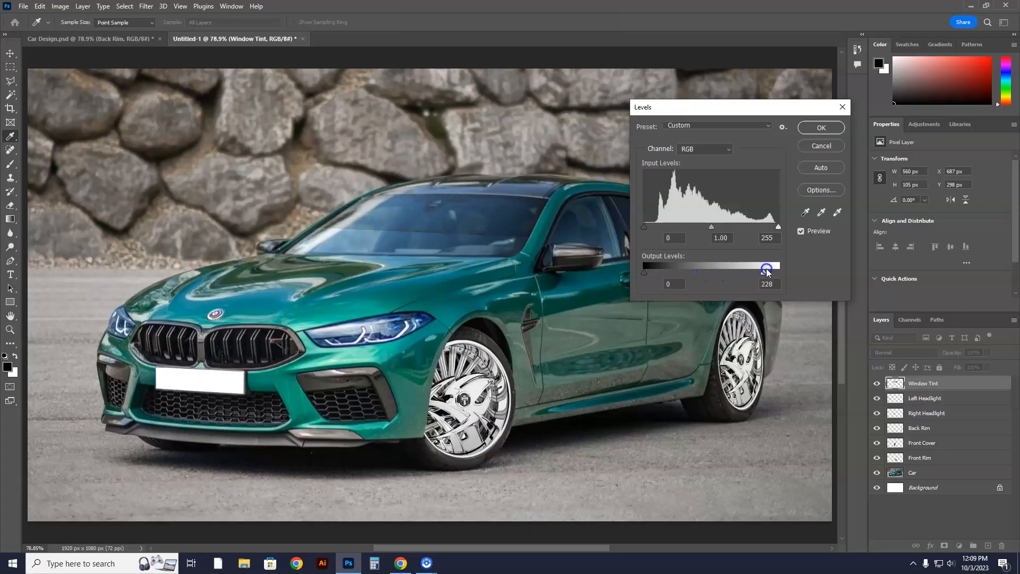
{"action": "left_click_drag", "start_coordinate": [766, 271], "coordinate": [742, 272]}
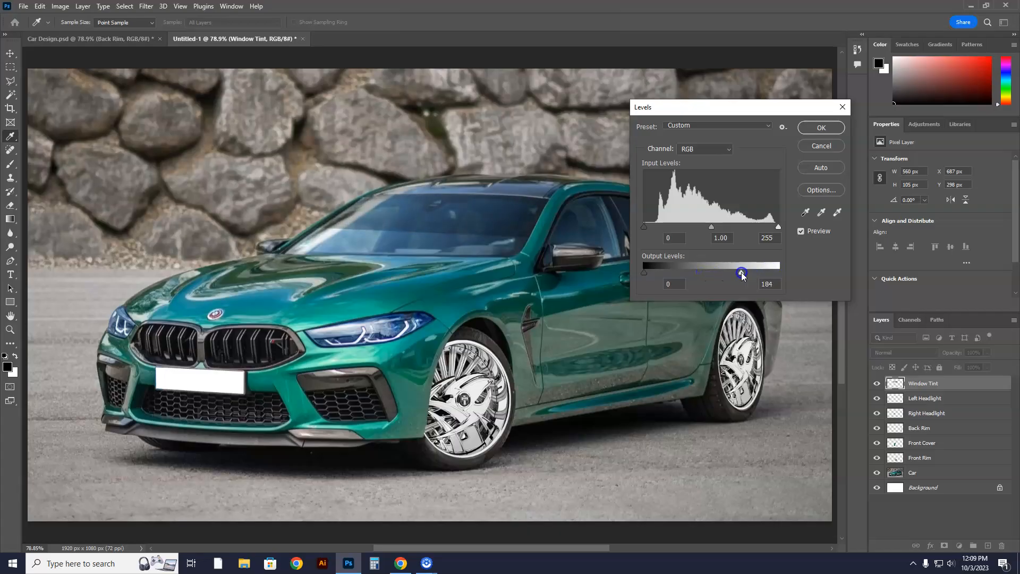
{"action": "left_click_drag", "start_coordinate": [741, 273], "coordinate": [735, 272]}
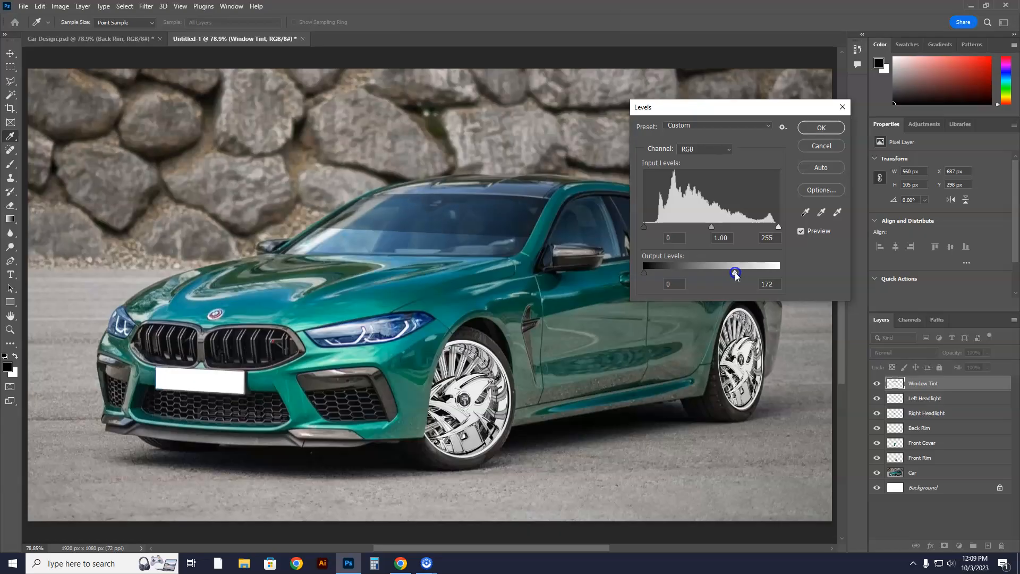
{"action": "left_click_drag", "start_coordinate": [737, 272], "coordinate": [734, 272]}
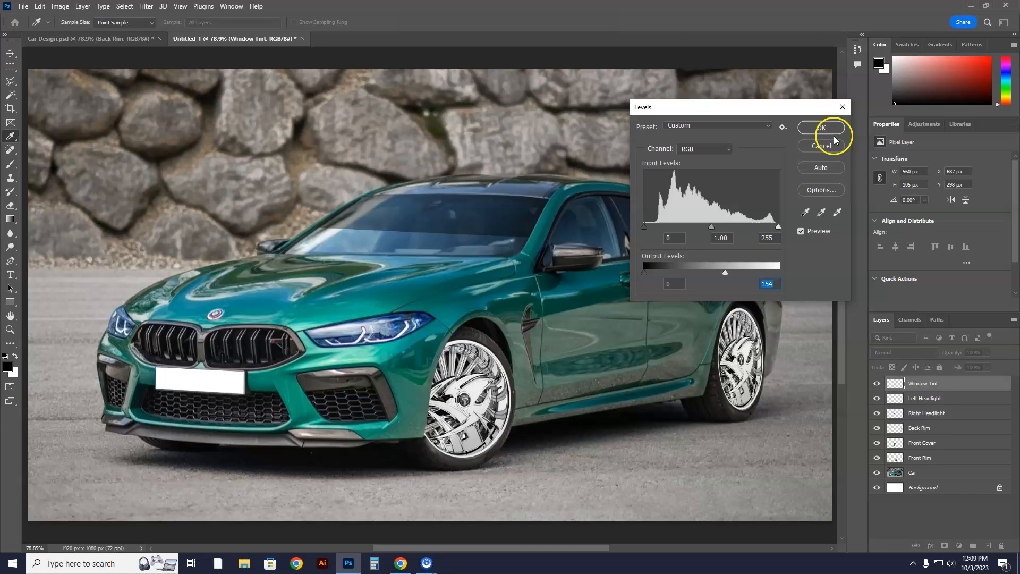
{"action": "left_click", "coordinate": [821, 128]}
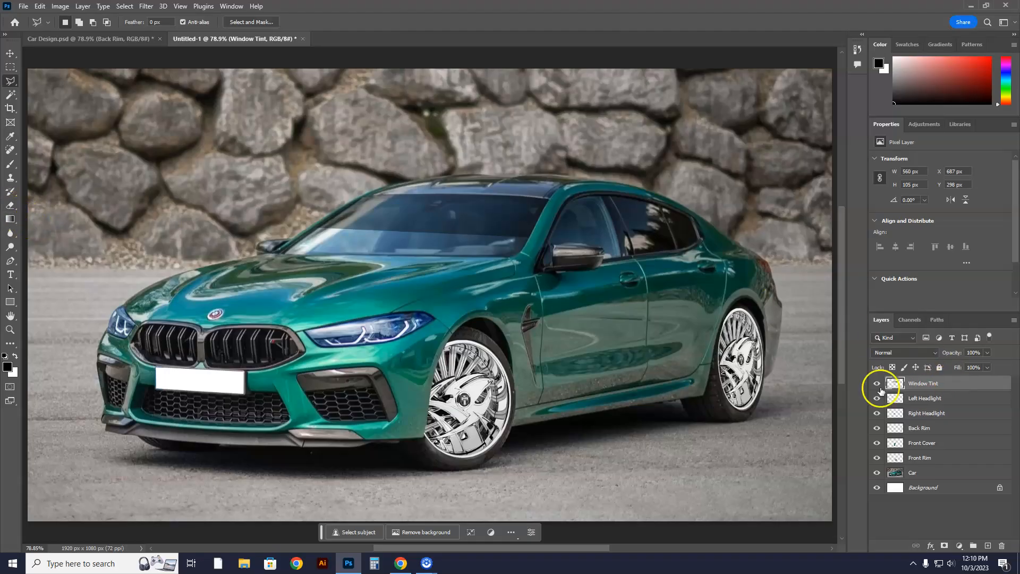
- Compare Window Tint on and off, then pick the Eraser and expand General Brushes presets
{"action": "left_click", "coordinate": [876, 383]}
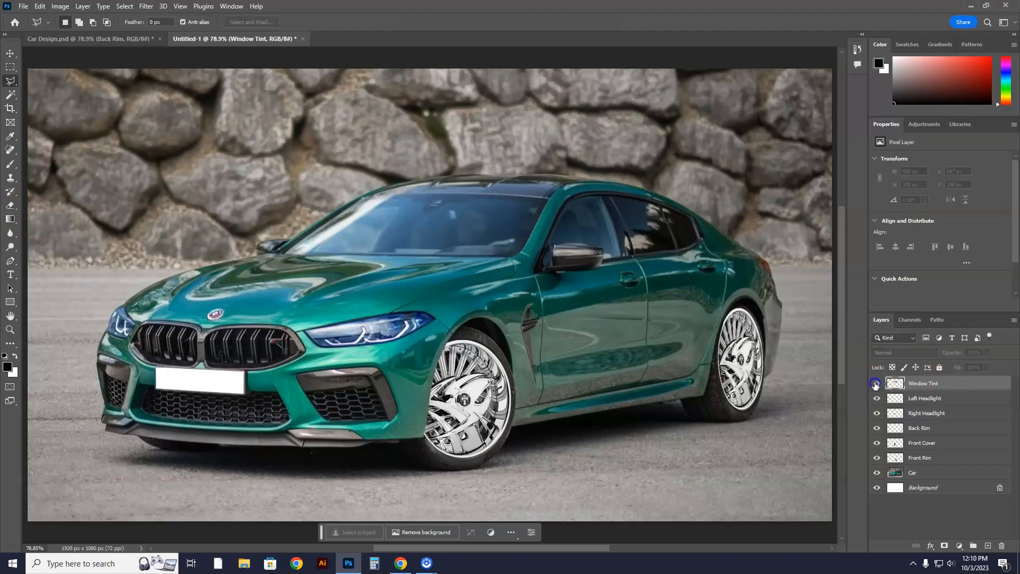
{"action": "left_click", "coordinate": [876, 383]}
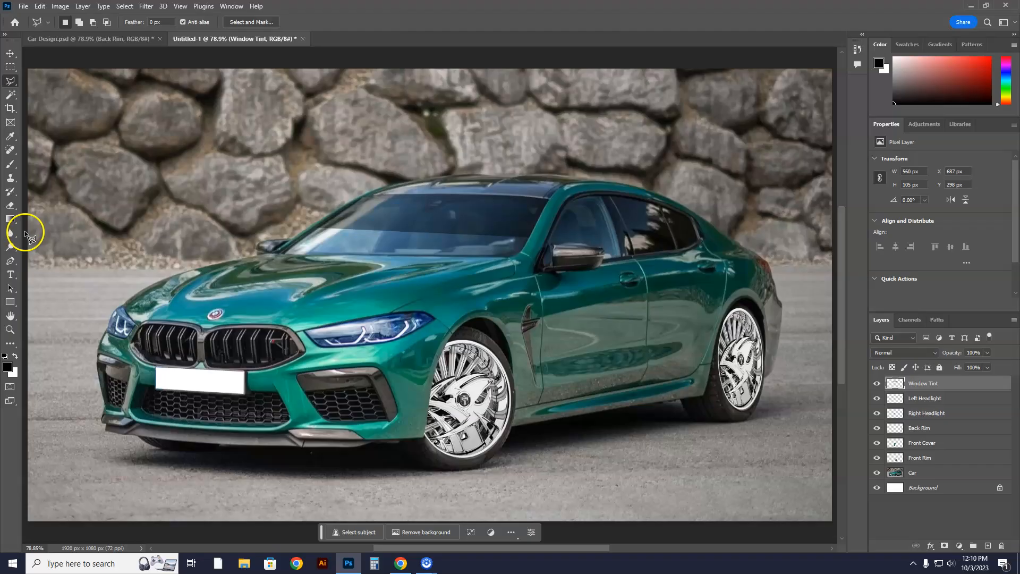
{"action": "mouse_move", "coordinate": [11, 205]}
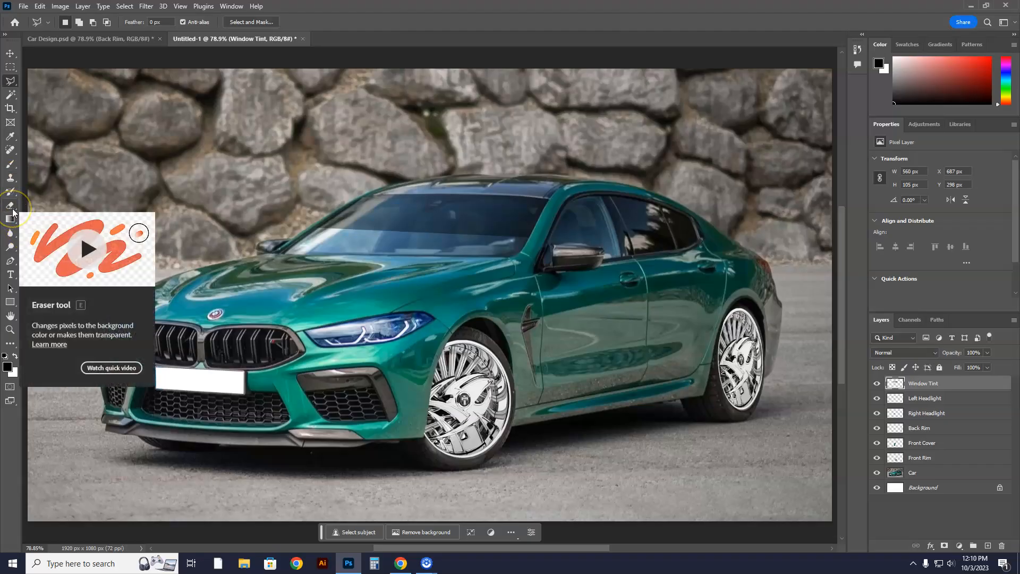
{"action": "left_click", "coordinate": [11, 206]}
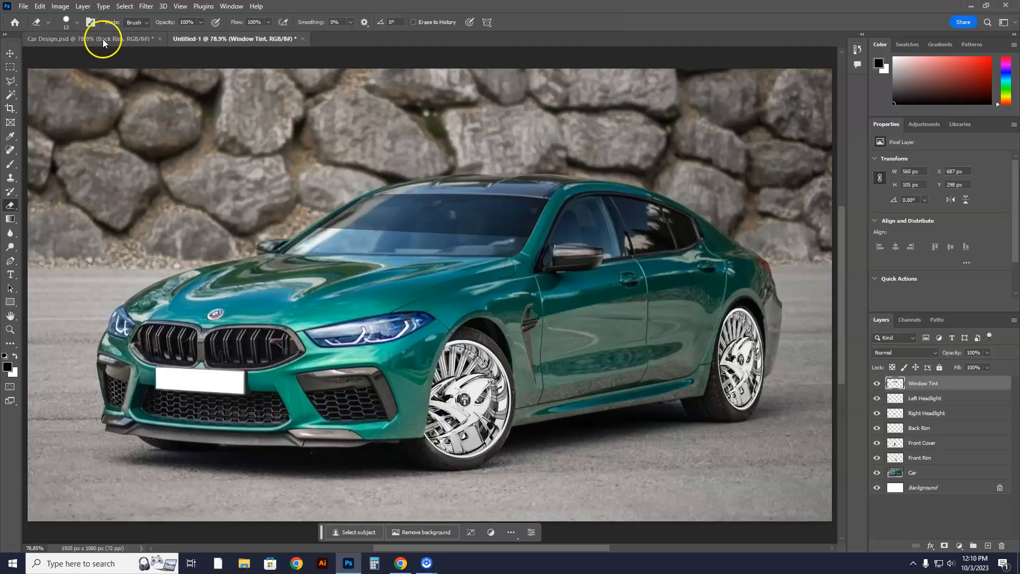
{"action": "left_click", "coordinate": [77, 22]}
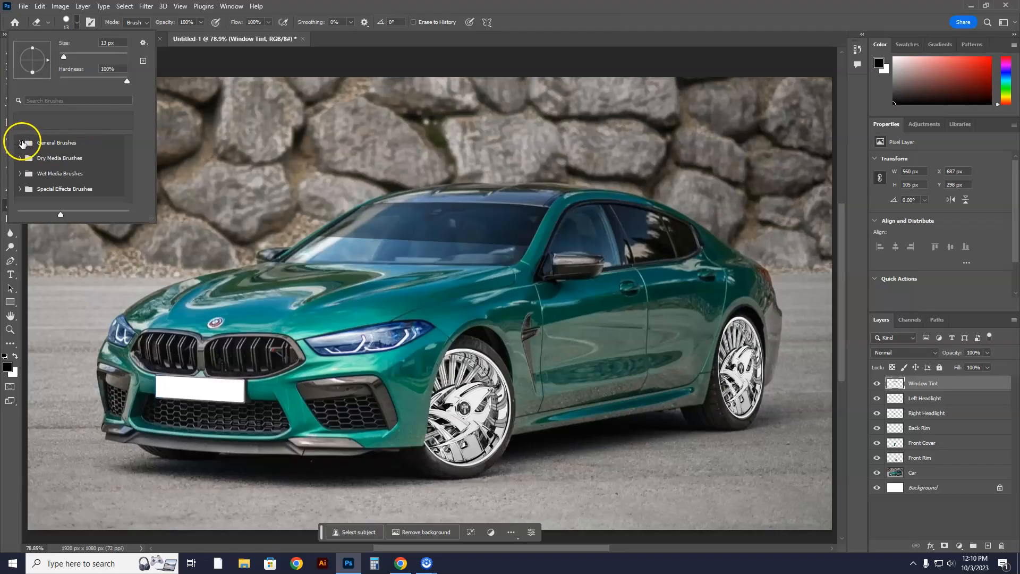
{"action": "left_click", "coordinate": [20, 142]}
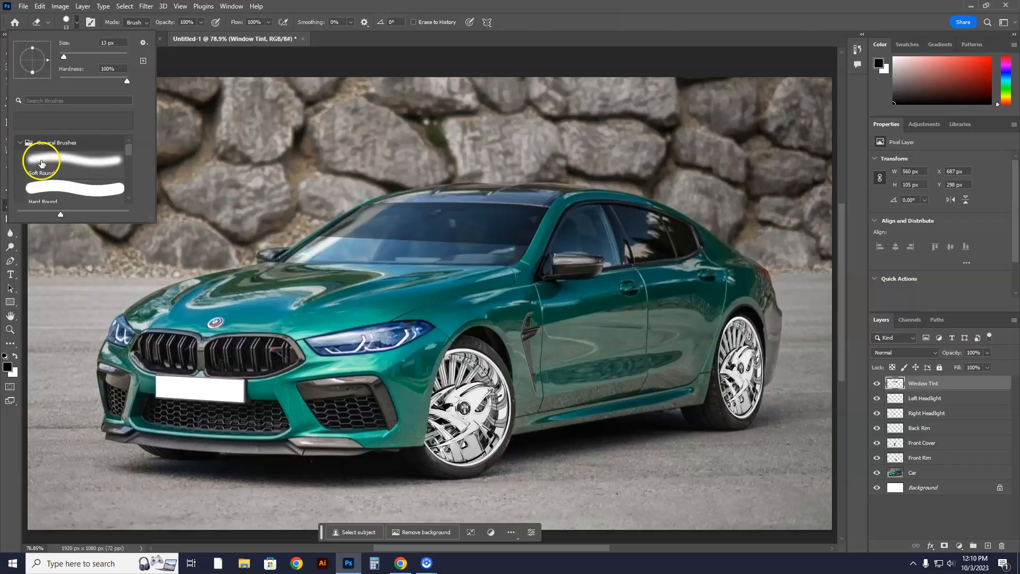
{"action": "scroll", "scroll_direction": "down", "scroll_amount": 3}
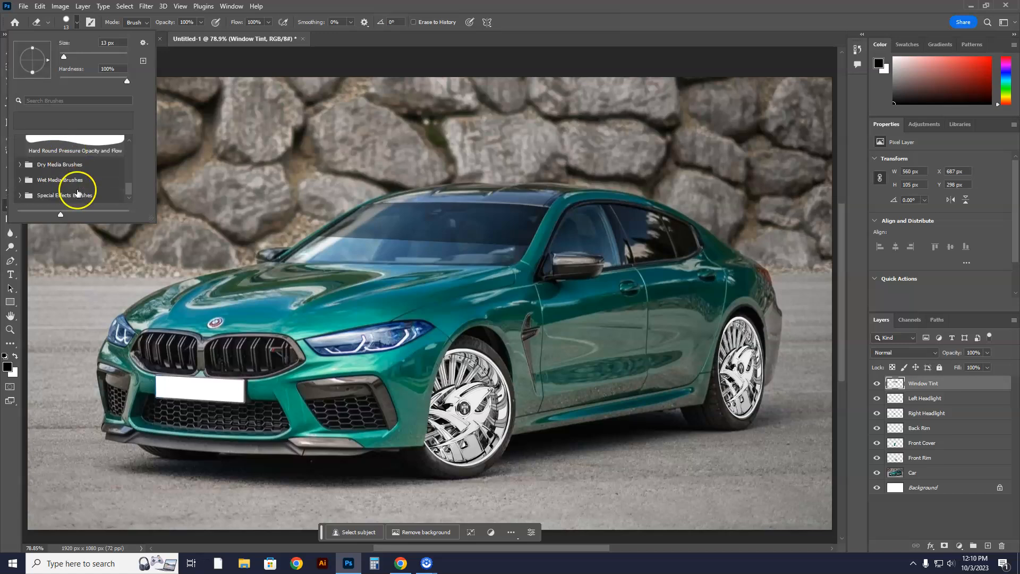
{"action": "scroll", "scroll_direction": "down", "scroll_amount": 3}
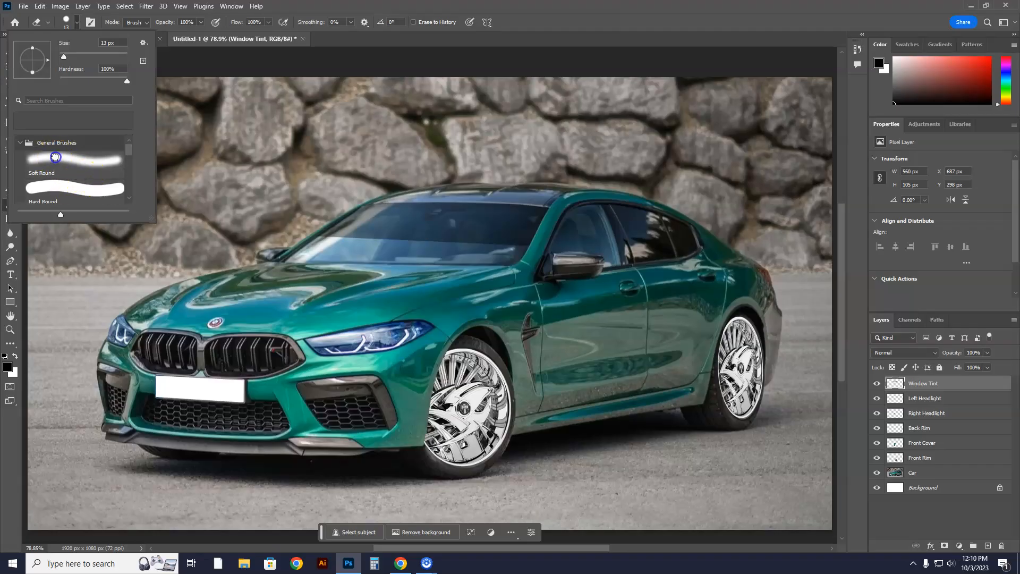
- Set the Soft Round eraser to 0% hardness and 354 px size
{"action": "left_click_drag", "start_coordinate": [126, 81], "coordinate": [63, 81]}
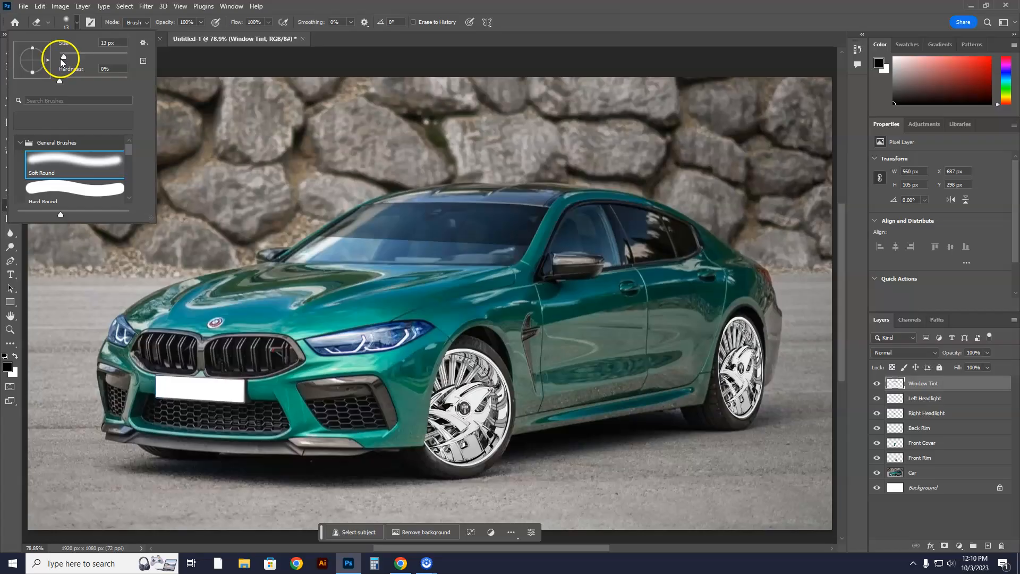
{"action": "left_click_drag", "start_coordinate": [62, 59], "coordinate": [109, 59]}
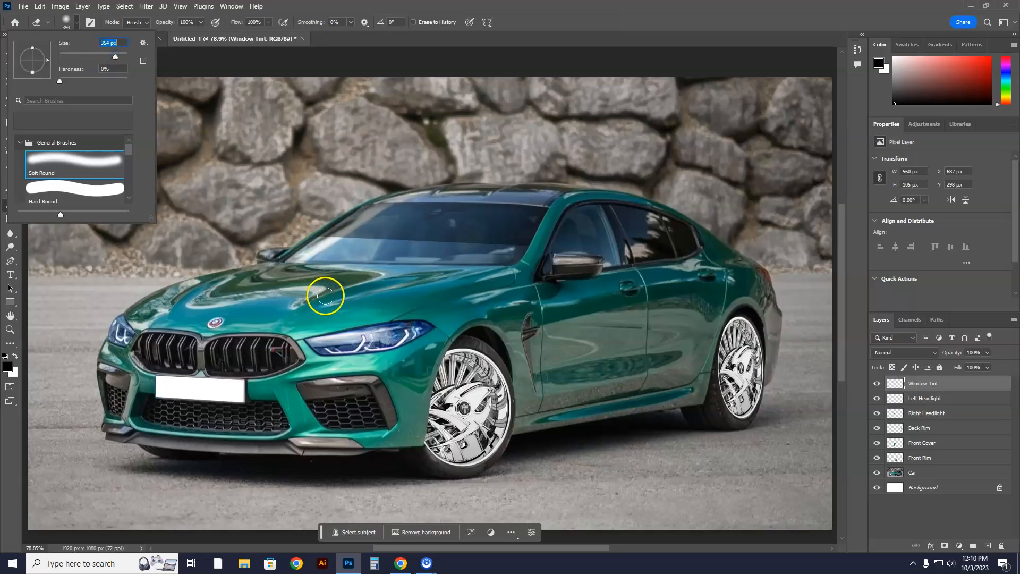
{"action": "mouse_move", "coordinate": [356, 280]}
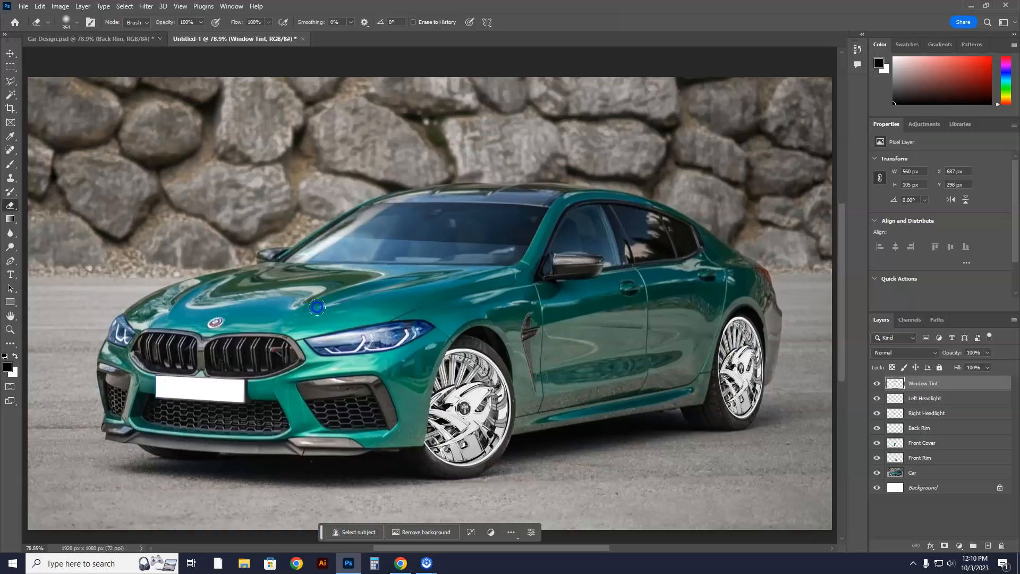
{"action": "mouse_move", "coordinate": [389, 307]}
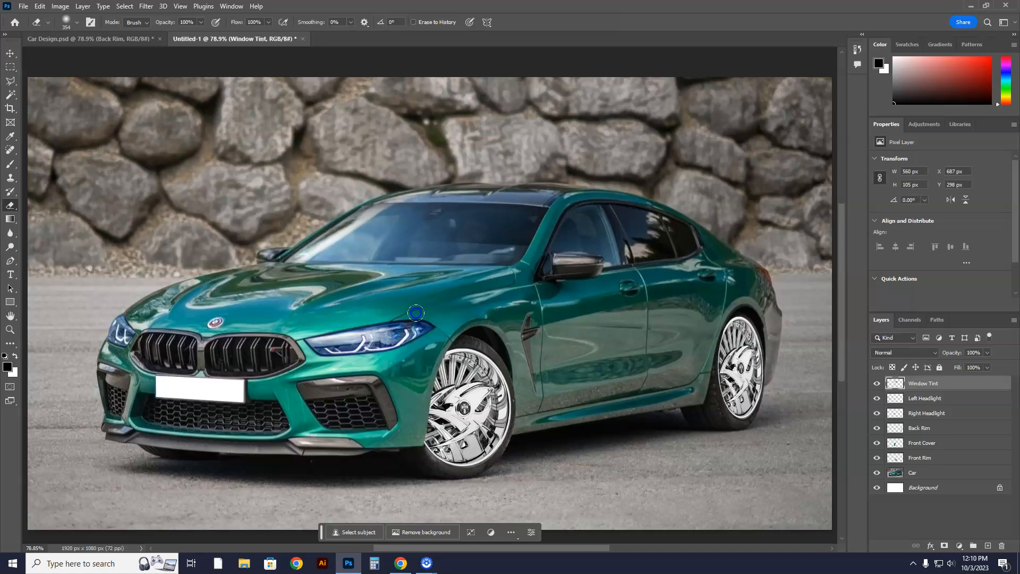
- Softly erase the Window Tint strip's edges, toggling the layer to check the blend
{"action": "left_click", "coordinate": [78, 22]}
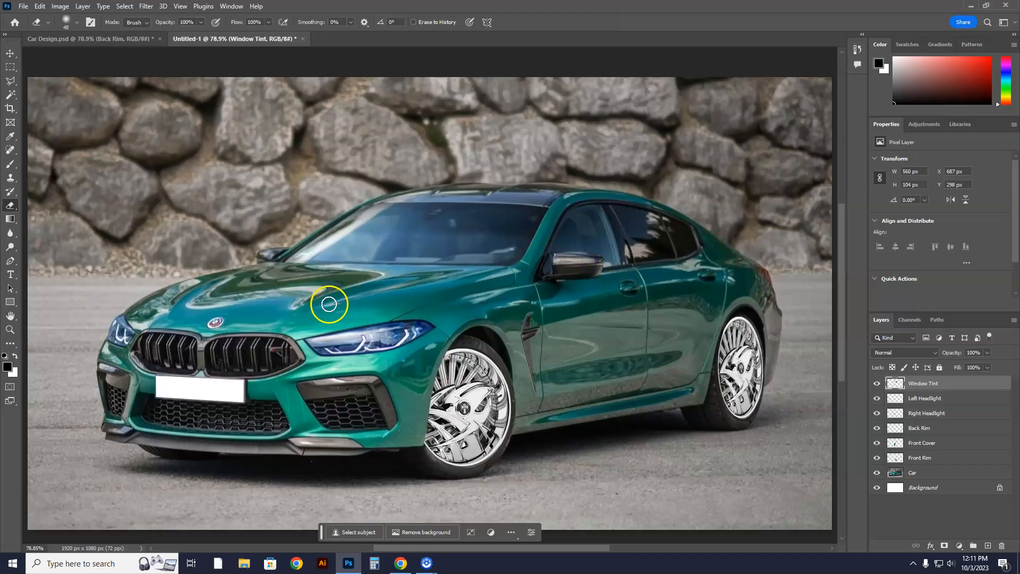
{"action": "mouse_move", "coordinate": [507, 244]}
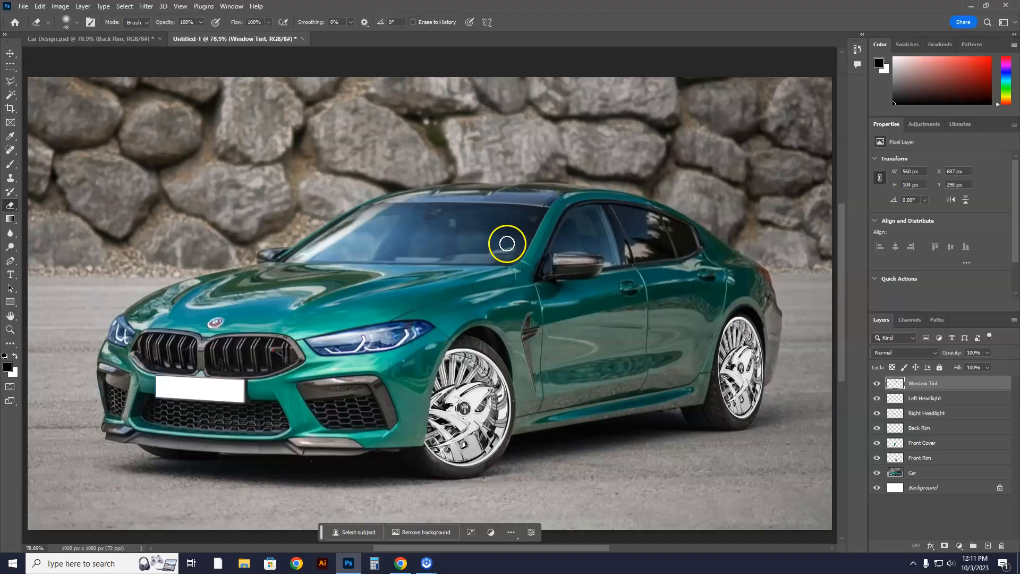
{"action": "mouse_move", "coordinate": [339, 241]}
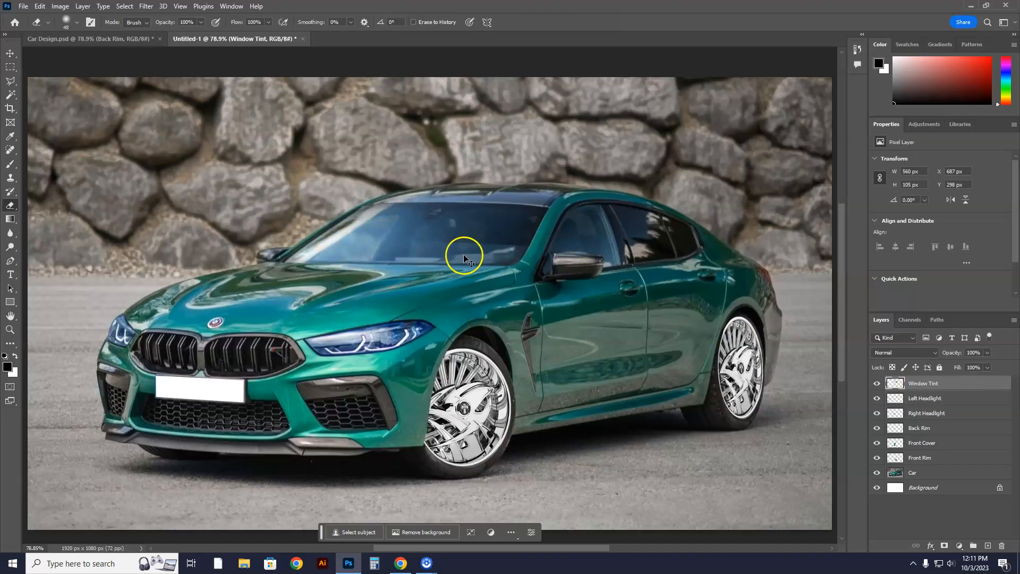
{"action": "left_click", "coordinate": [77, 23]}
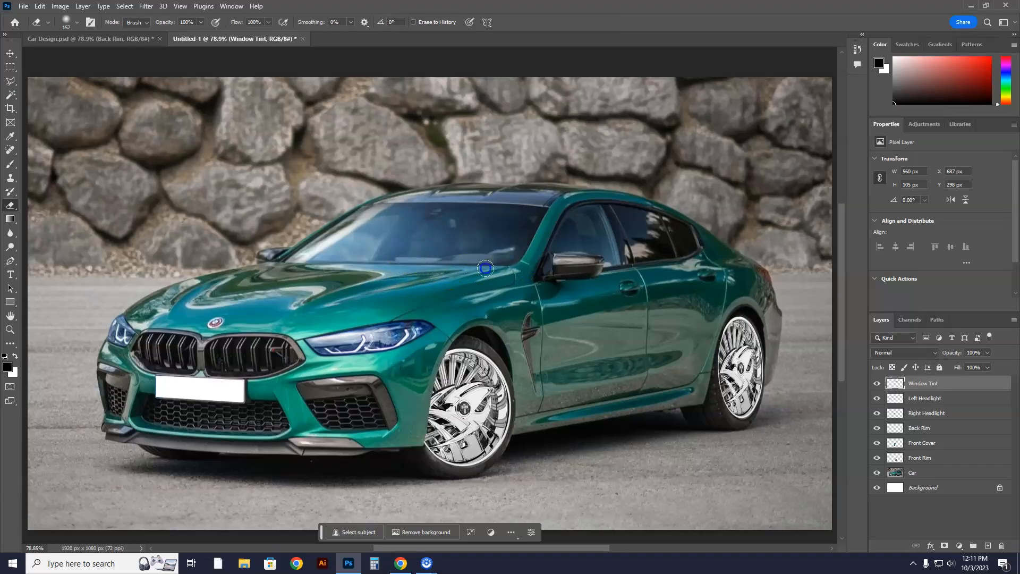
{"action": "left_click", "coordinate": [876, 383]}
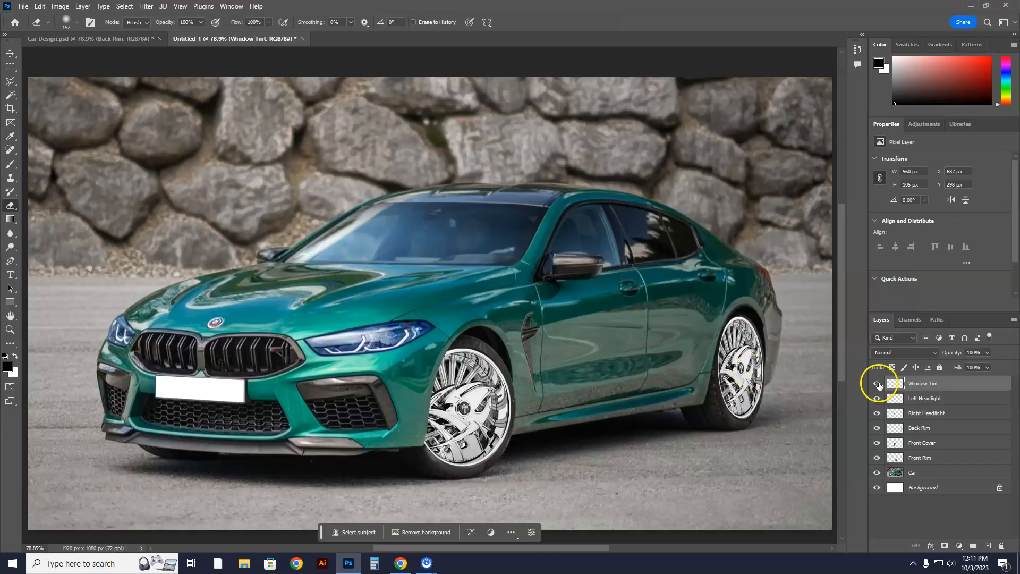
{"action": "left_click", "coordinate": [876, 382]}
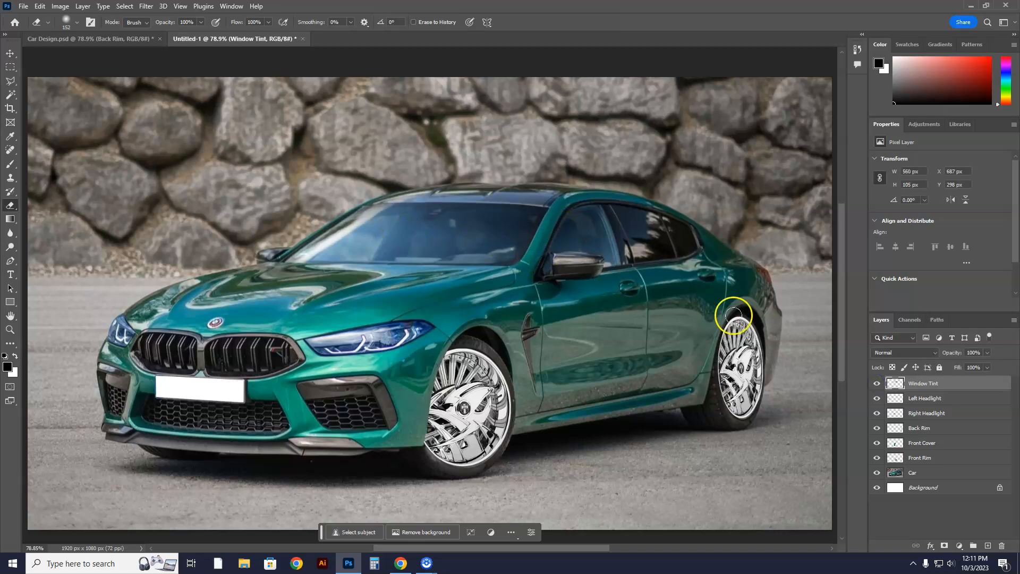
{"action": "mouse_move", "coordinate": [536, 249]}
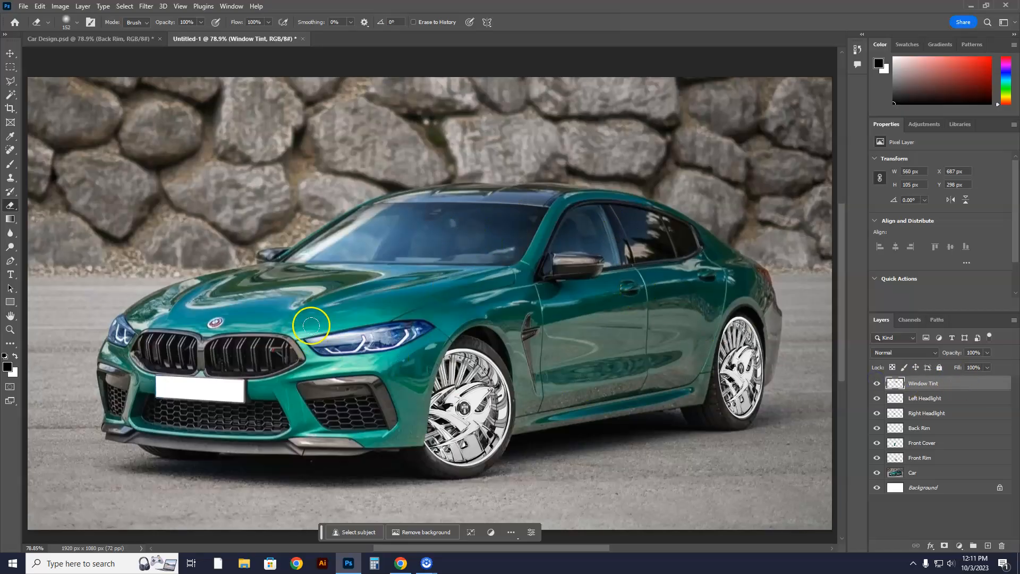
{"action": "mouse_move", "coordinate": [605, 308]}
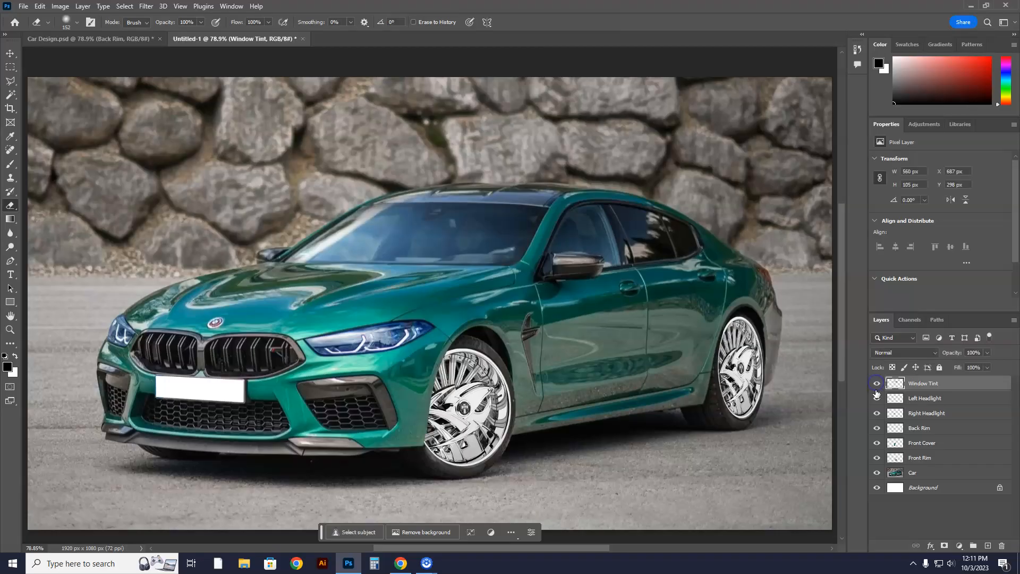
{"action": "left_click", "coordinate": [876, 398]}
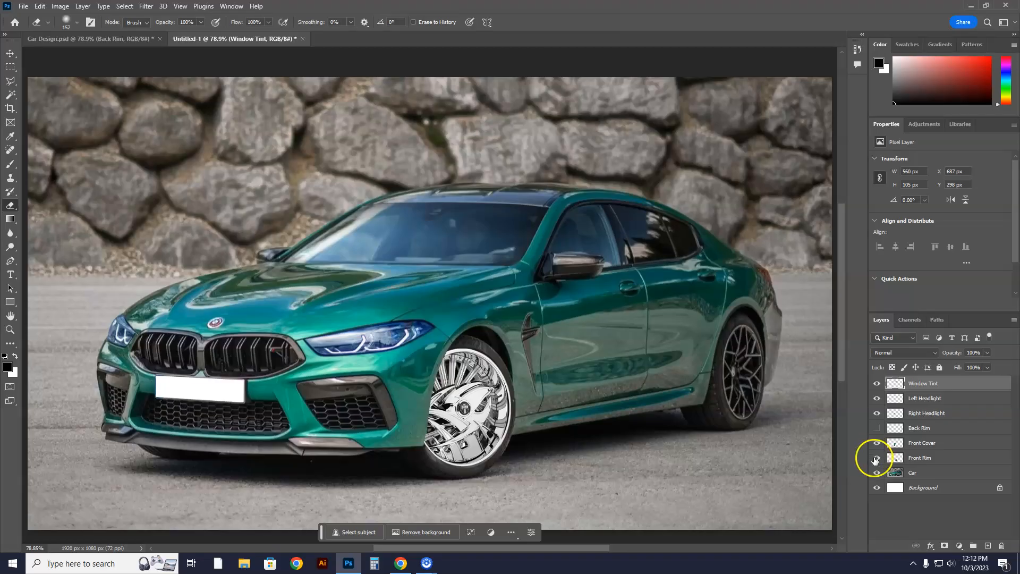
{"action": "left_click", "coordinate": [876, 457]}
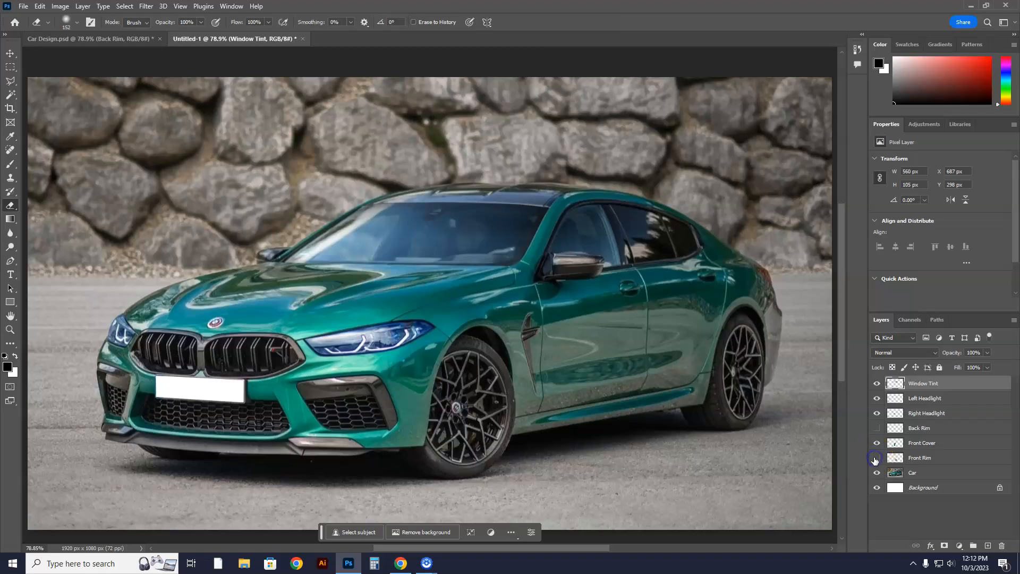
{"action": "left_click", "coordinate": [876, 457]}
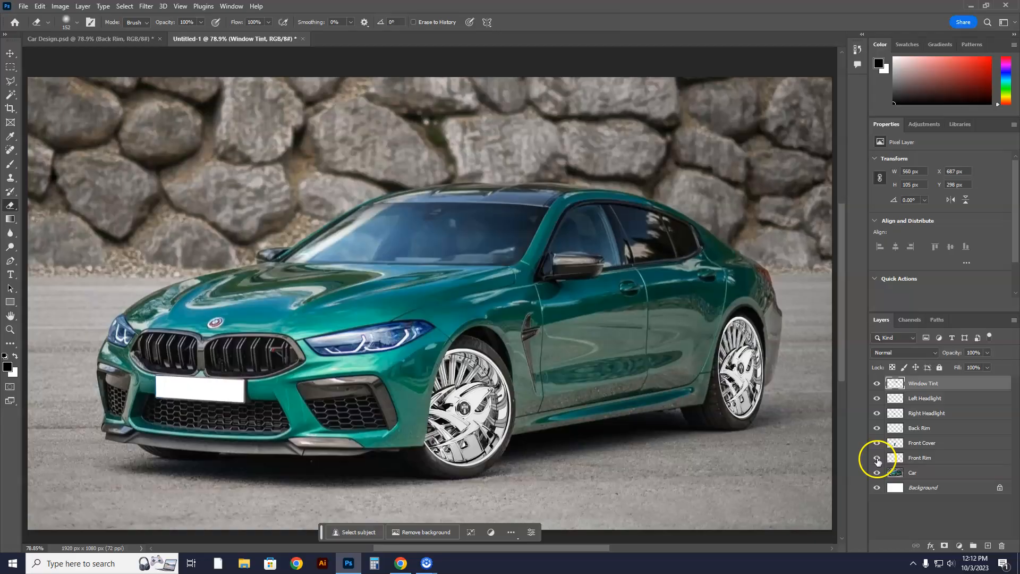